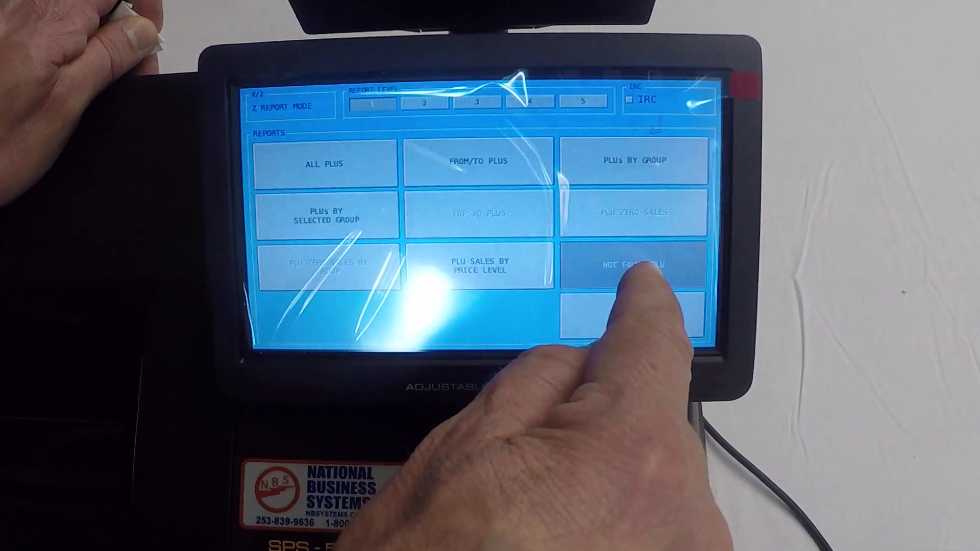
Step: Run and print the Not Found PLU Z report, then close its preview to the Reports screen
left_click(631, 265)
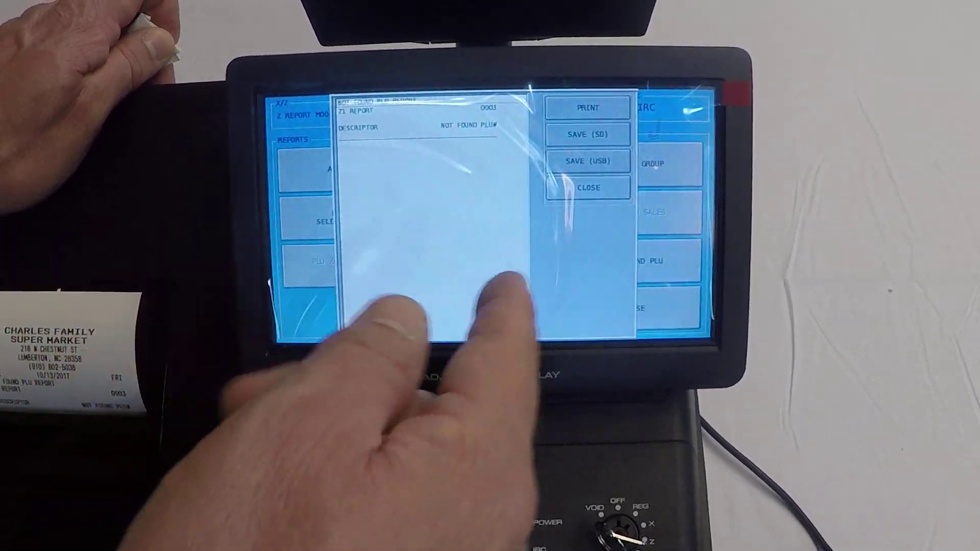
left_click(586, 187)
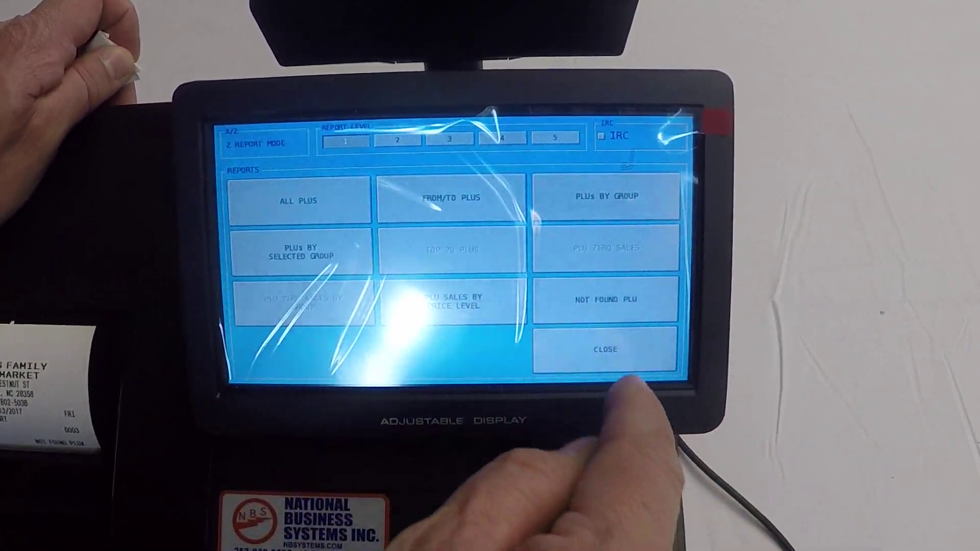